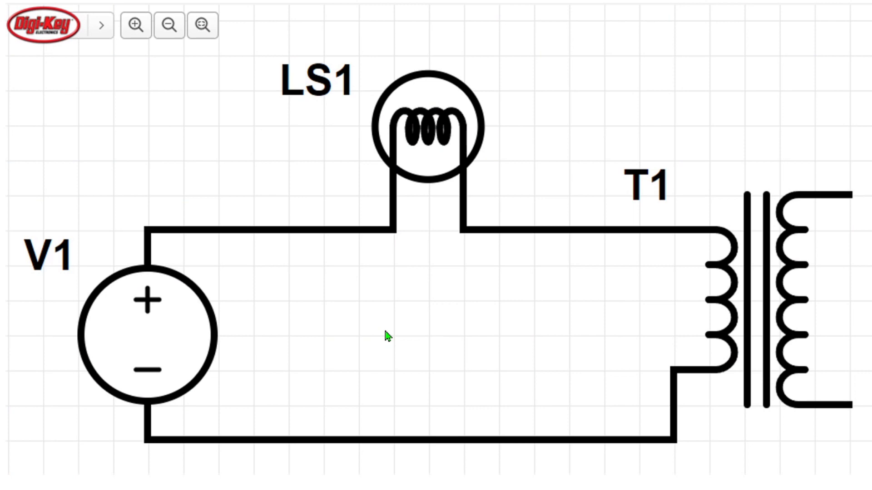
{"action": "mouse_move", "coordinate": [353, 320]}
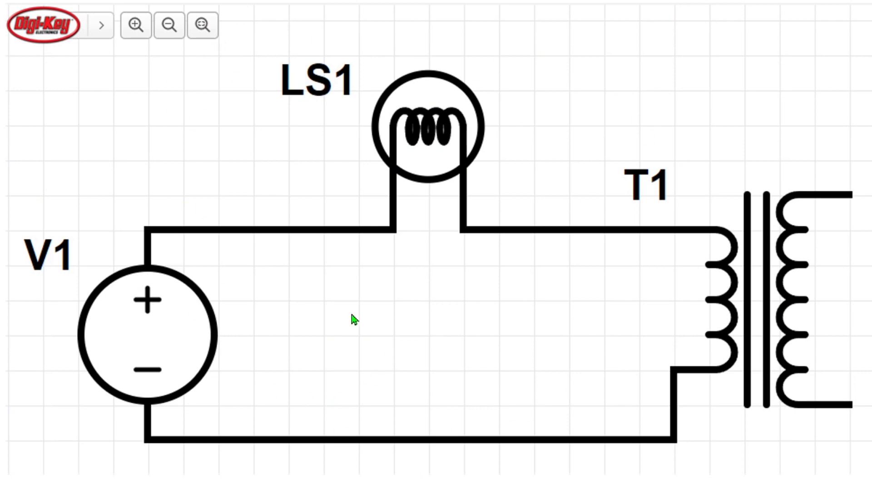
{"action": "mouse_move", "coordinate": [51, 379]}
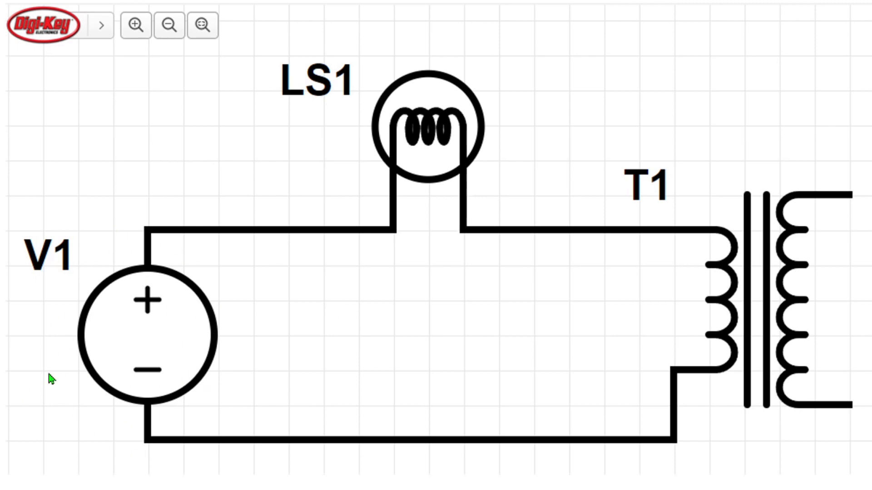
{"action": "mouse_move", "coordinate": [186, 356]}
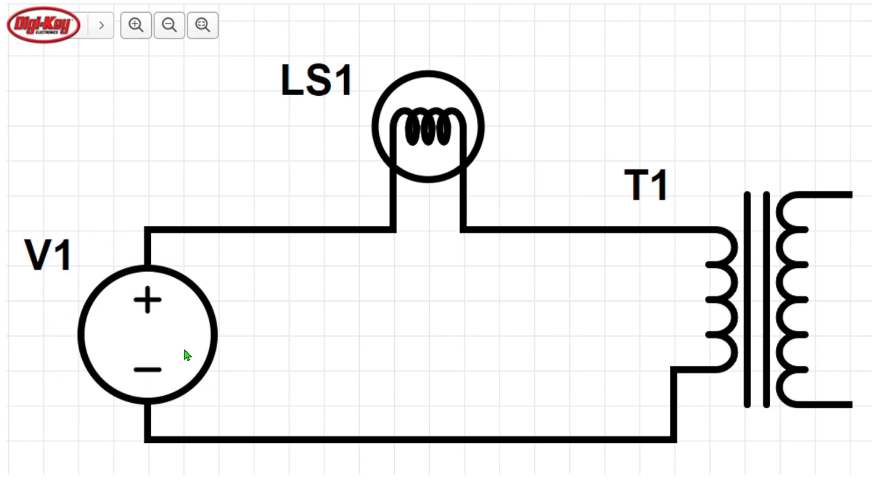
{"action": "mouse_move", "coordinate": [425, 127]}
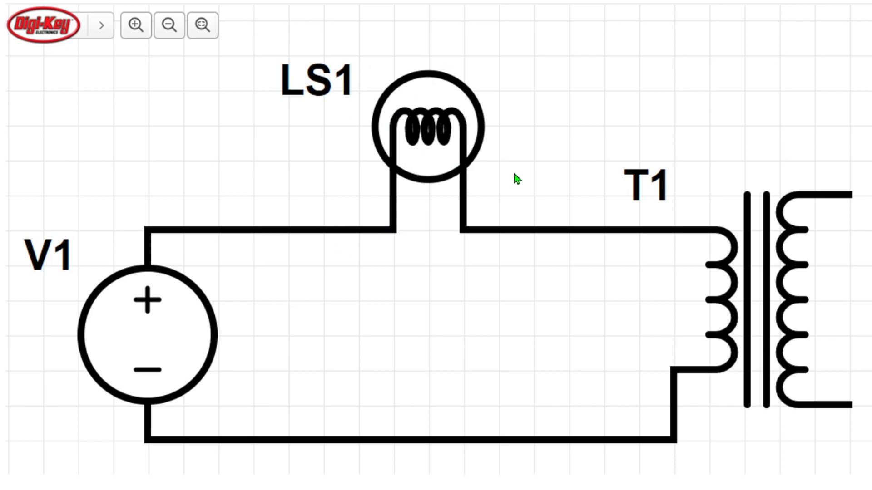
{"action": "mouse_move", "coordinate": [364, 233]}
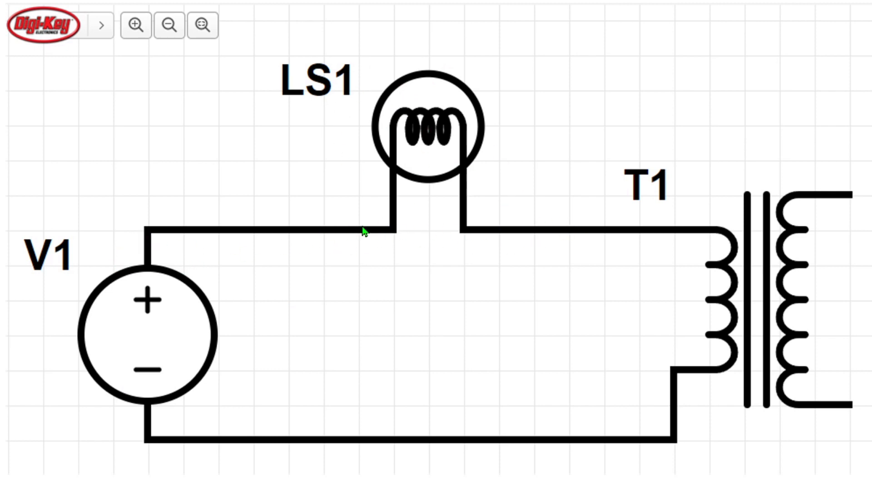
{"action": "mouse_move", "coordinate": [739, 389]}
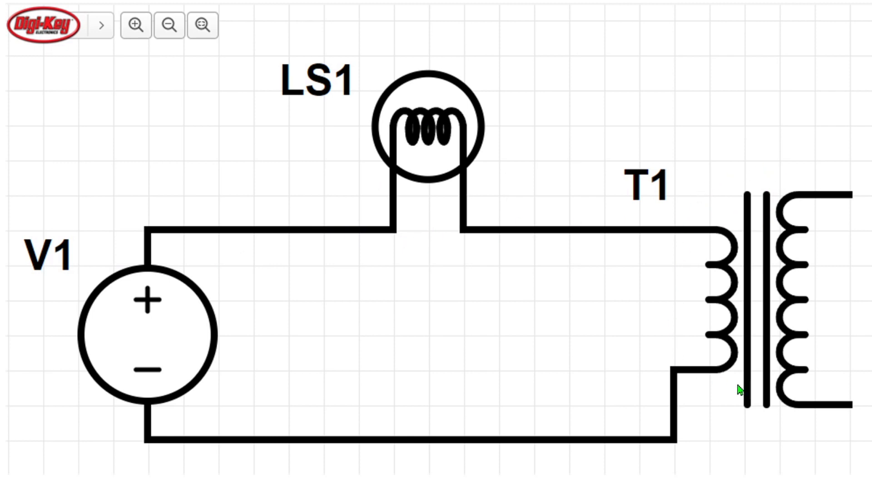
{"action": "mouse_move", "coordinate": [654, 340]}
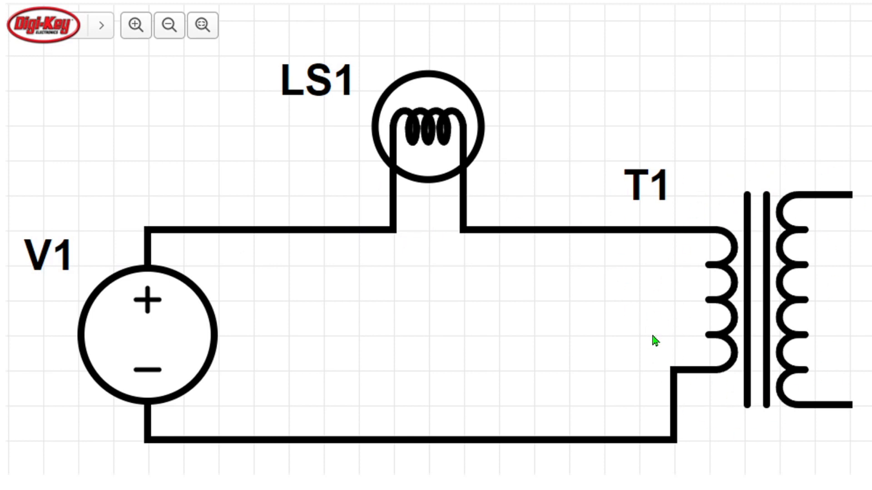
{"action": "mouse_move", "coordinate": [676, 372]}
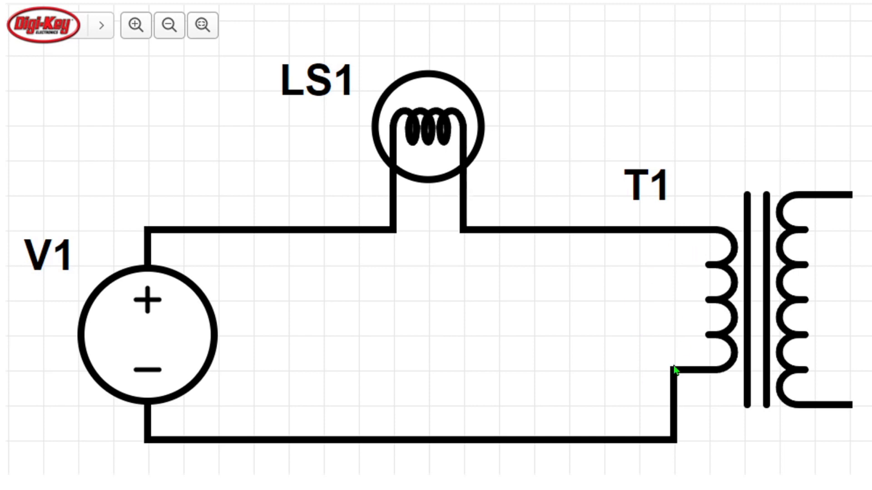
{"action": "mouse_move", "coordinate": [806, 273]}
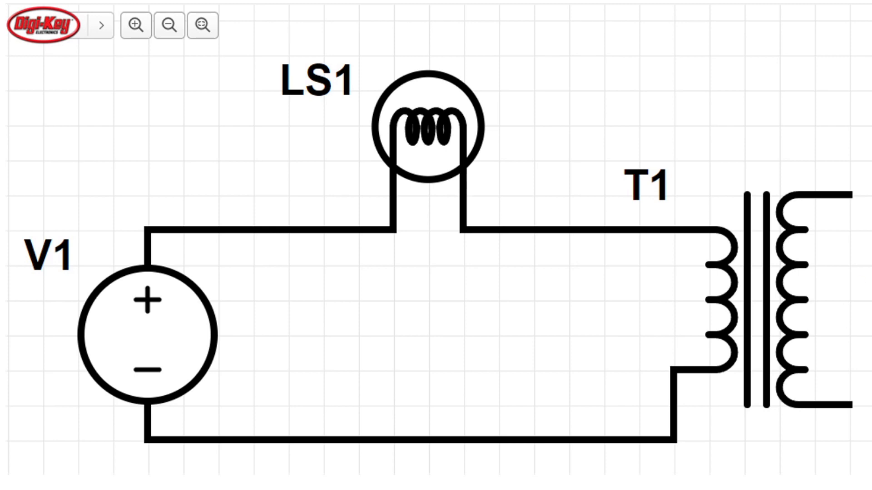
{"action": "mouse_move", "coordinate": [131, 308]}
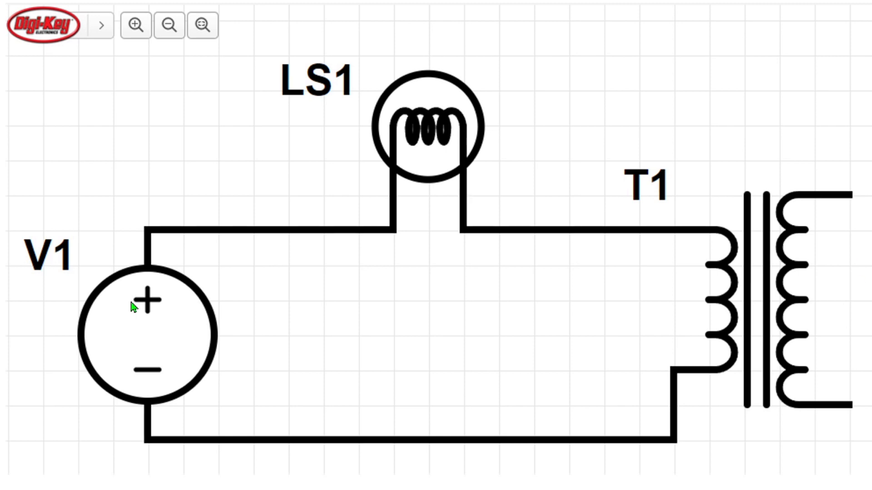
{"action": "mouse_move", "coordinate": [276, 285]}
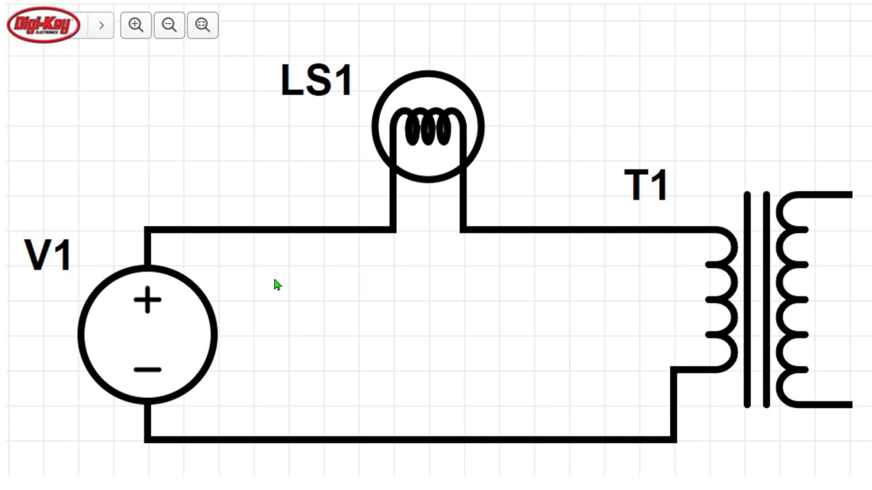
{"action": "mouse_move", "coordinate": [227, 318]}
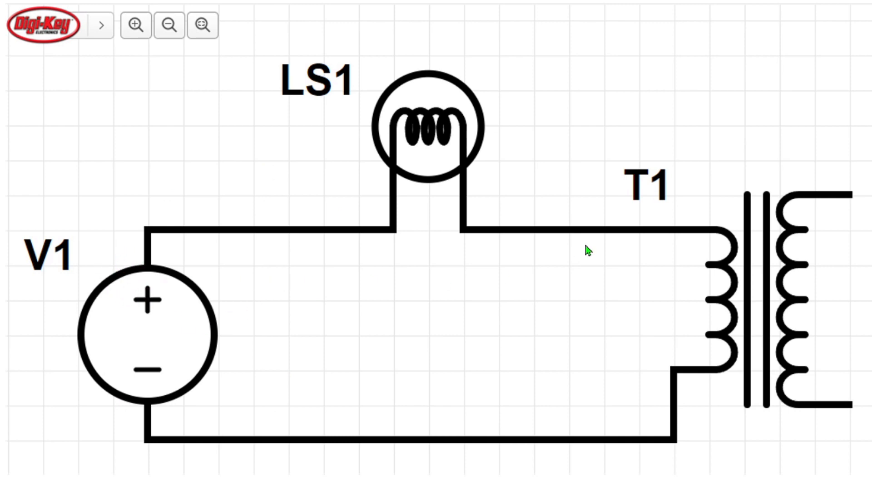
{"action": "mouse_move", "coordinate": [150, 306]}
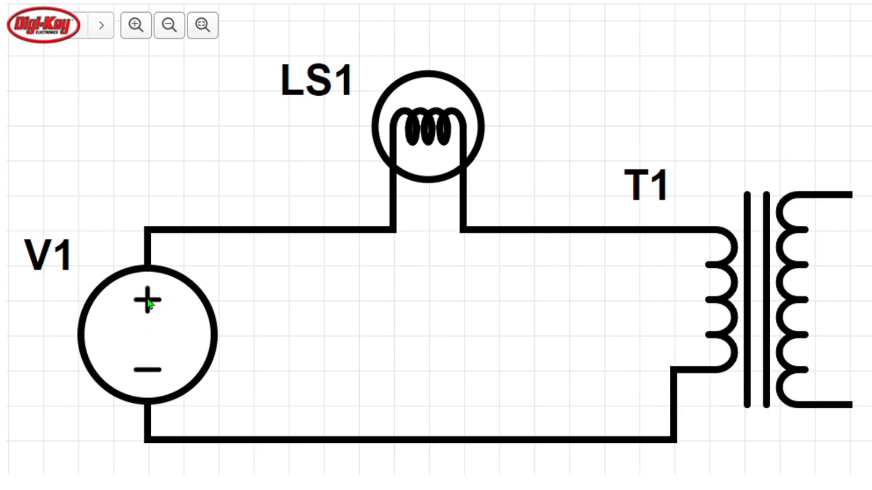
{"action": "mouse_move", "coordinate": [440, 115]}
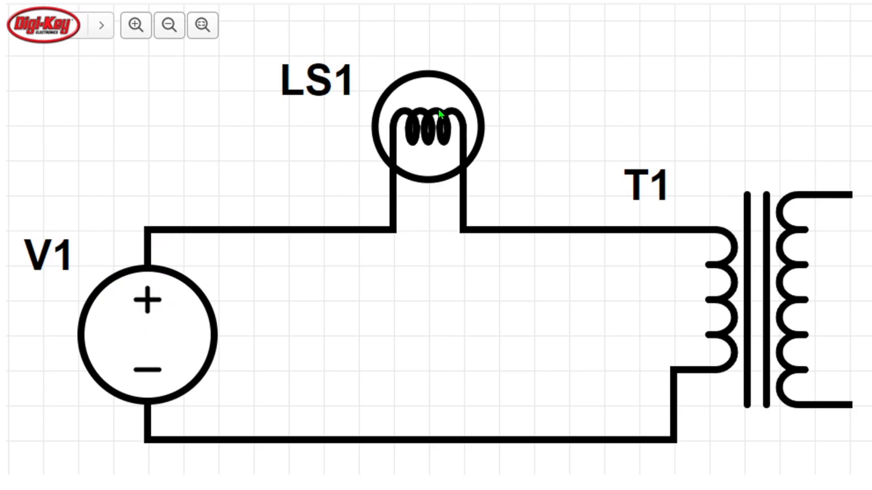
{"action": "mouse_move", "coordinate": [714, 298]}
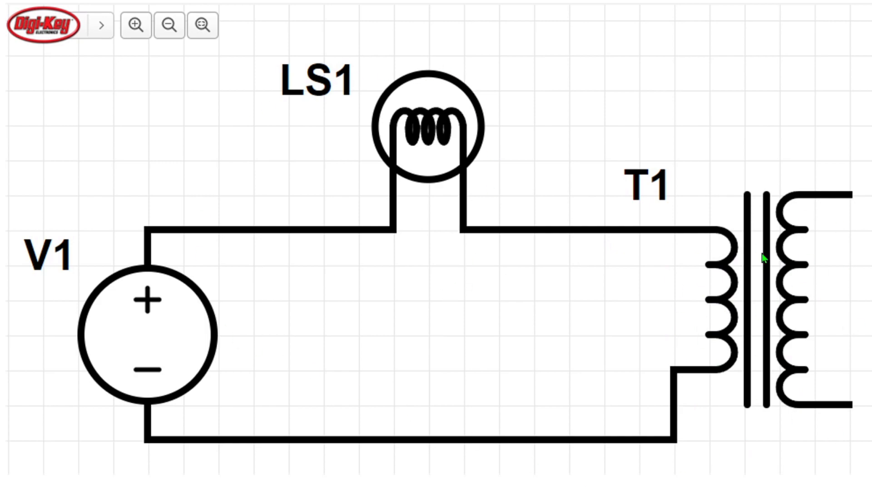
{"action": "mouse_move", "coordinate": [445, 130]}
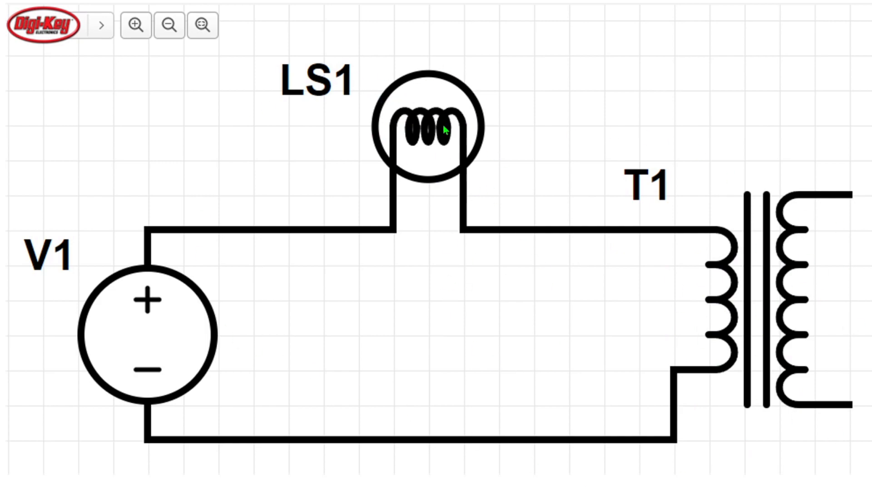
{"action": "mouse_move", "coordinate": [497, 234]}
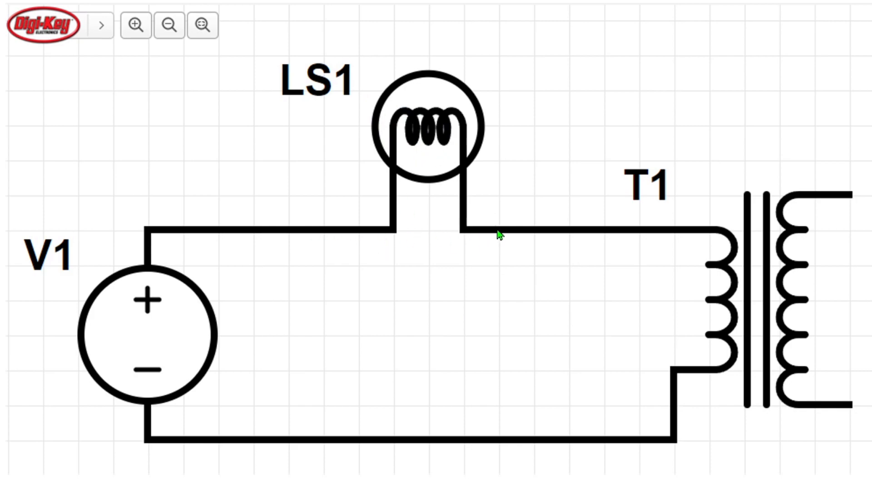
{"action": "mouse_move", "coordinate": [194, 260]}
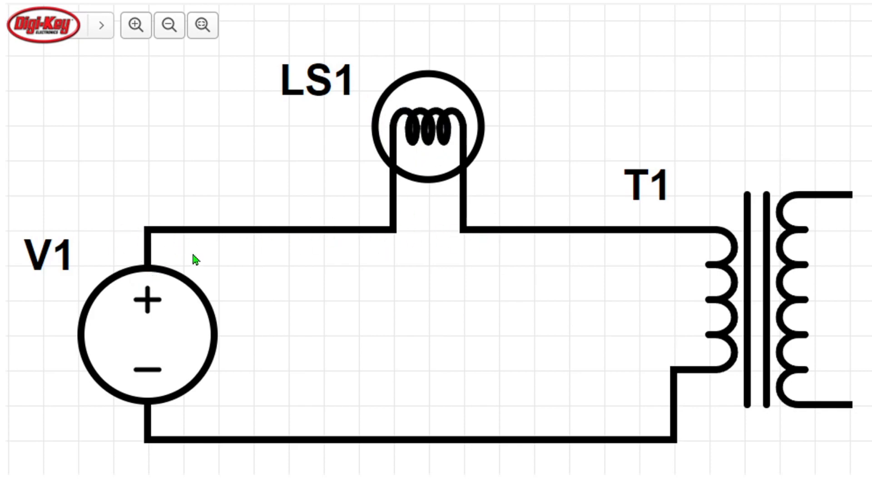
{"action": "mouse_move", "coordinate": [865, 216]}
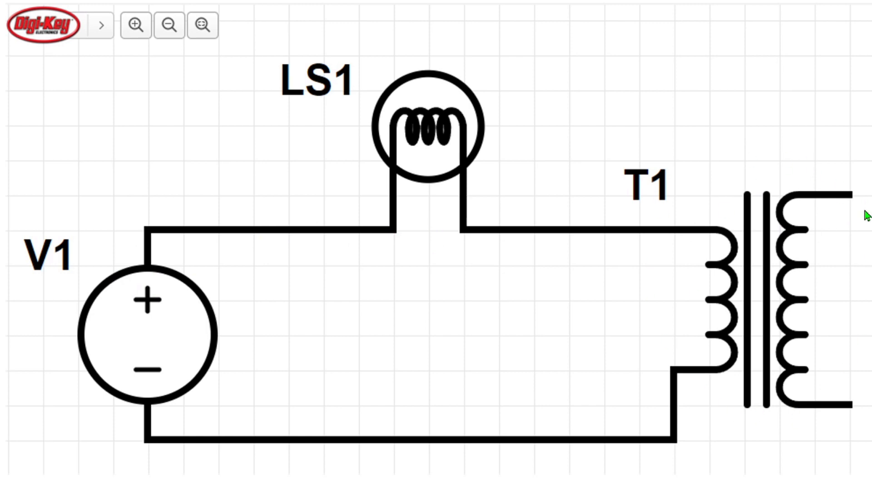
{"action": "mouse_move", "coordinate": [373, 124]}
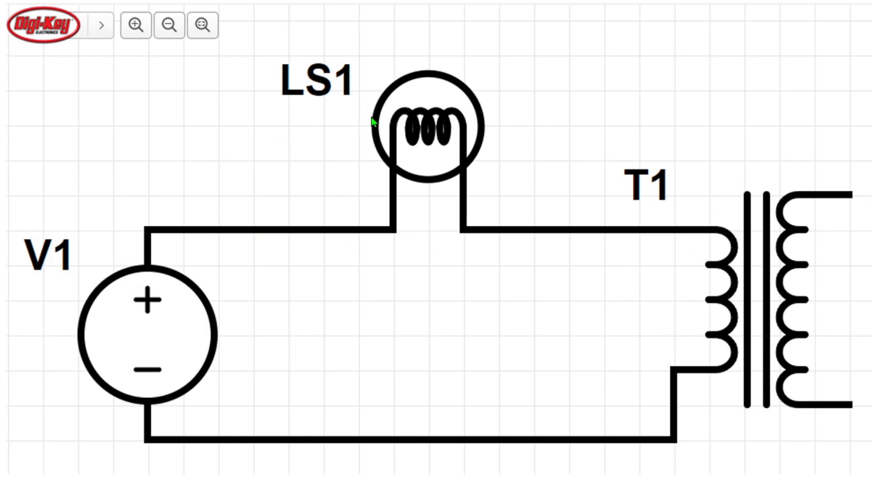
{"action": "mouse_move", "coordinate": [392, 152]}
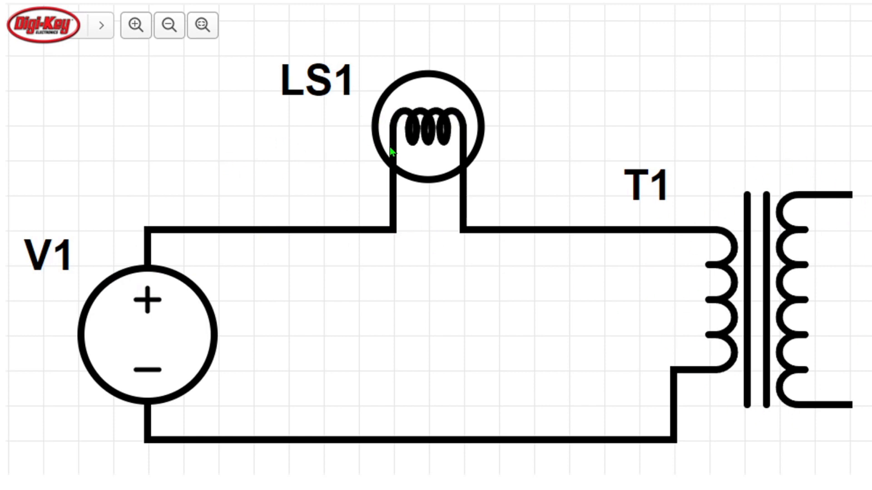
{"action": "mouse_move", "coordinate": [372, 214]}
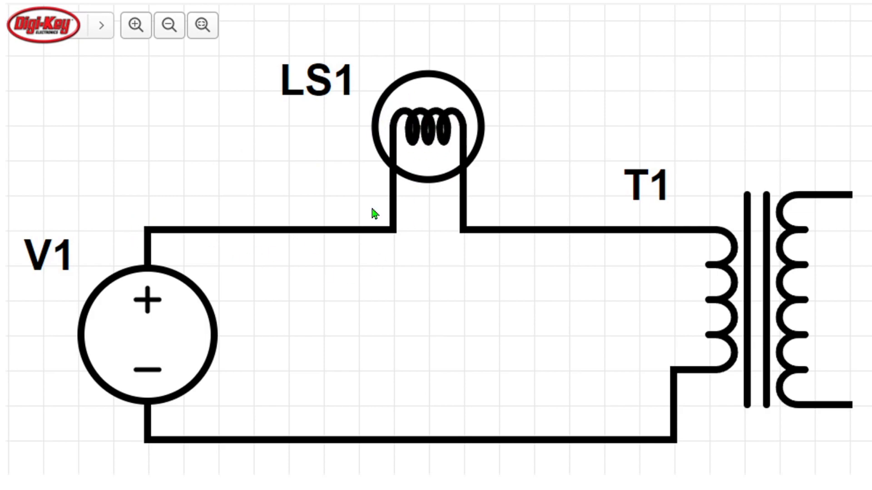
{"action": "mouse_move", "coordinate": [667, 240]}
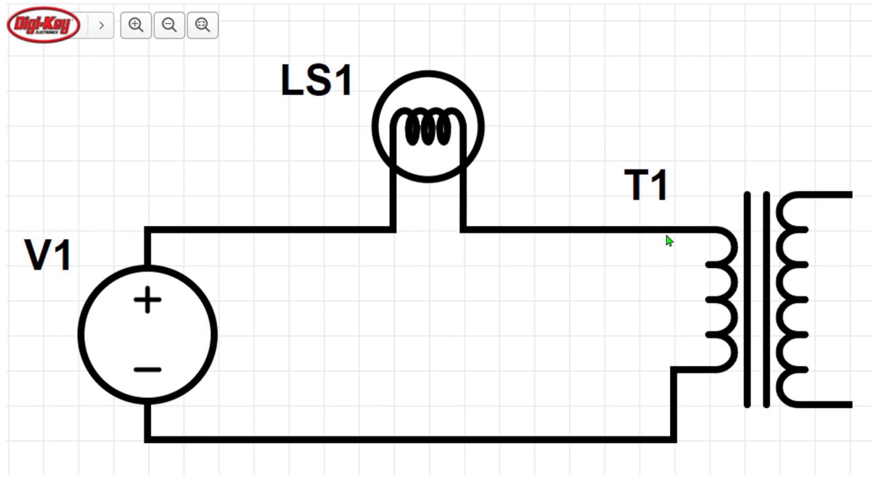
{"action": "mouse_move", "coordinate": [859, 371]}
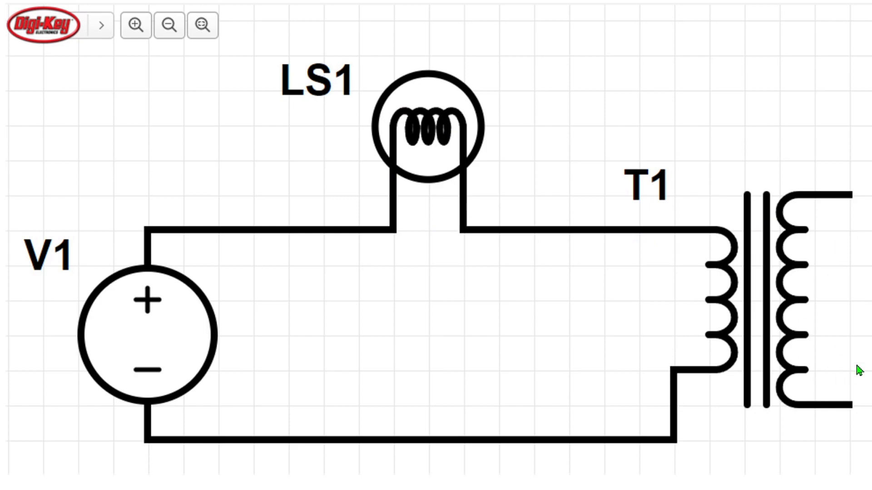
Step: Draw a red short along the top wire between LS1's two leads, bypassing the lamp
{"action": "left_click", "coordinate": [169, 25]}
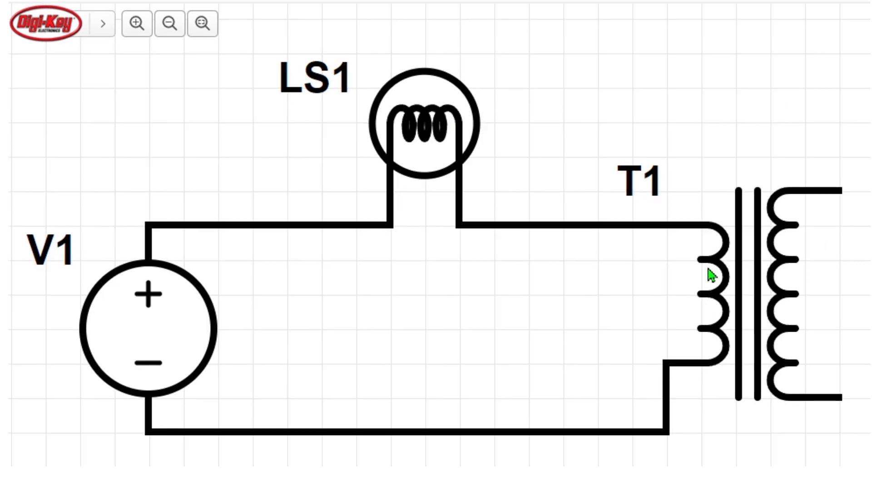
{"action": "mouse_move", "coordinate": [670, 372]}
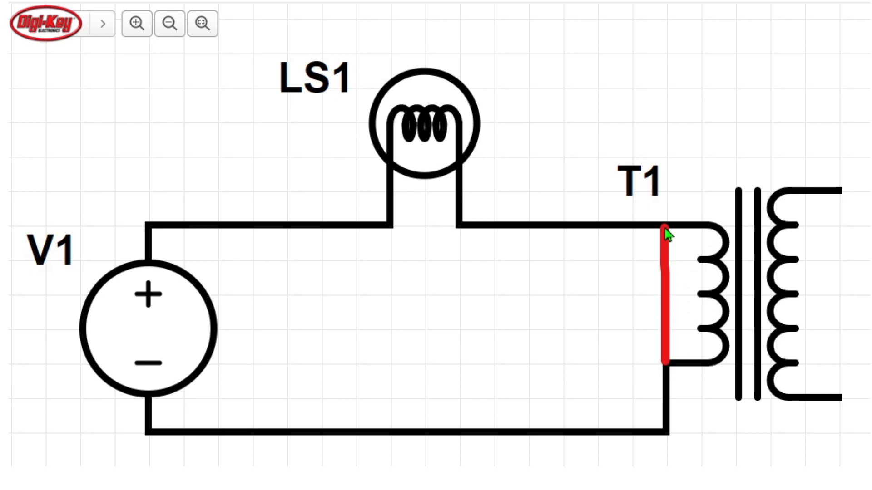
{"action": "mouse_move", "coordinate": [662, 298]}
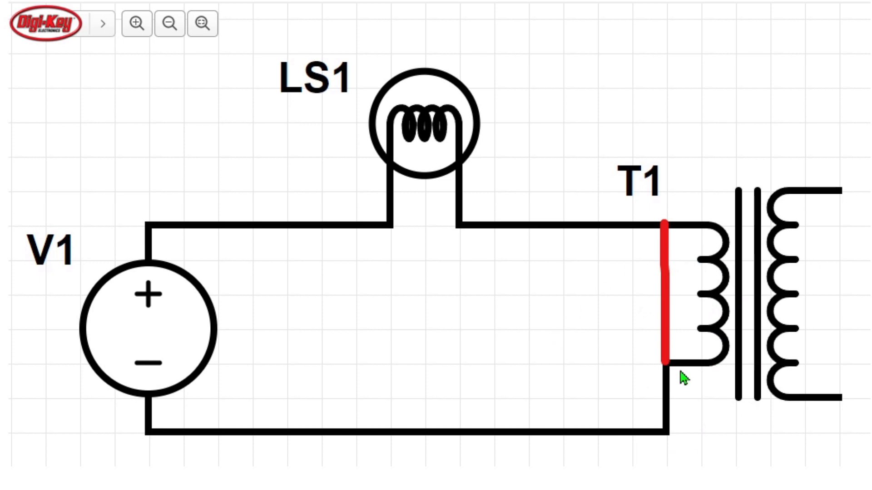
{"action": "mouse_move", "coordinate": [722, 286]}
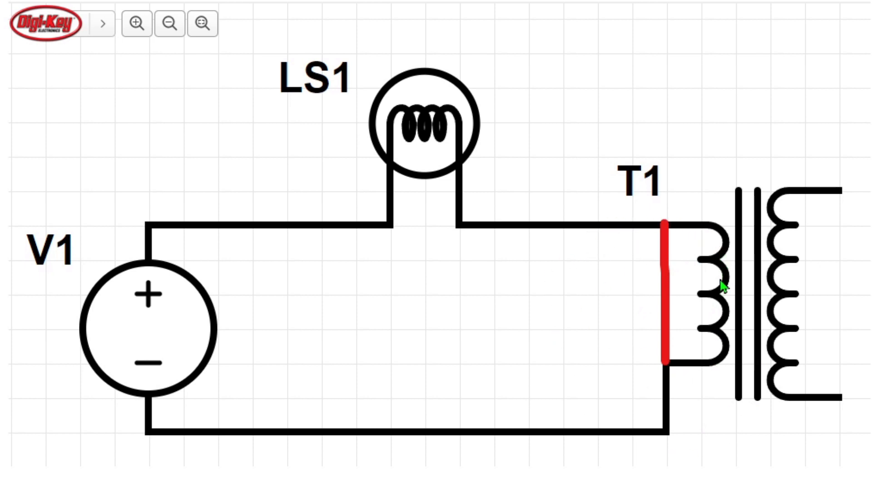
{"action": "mouse_move", "coordinate": [795, 356]}
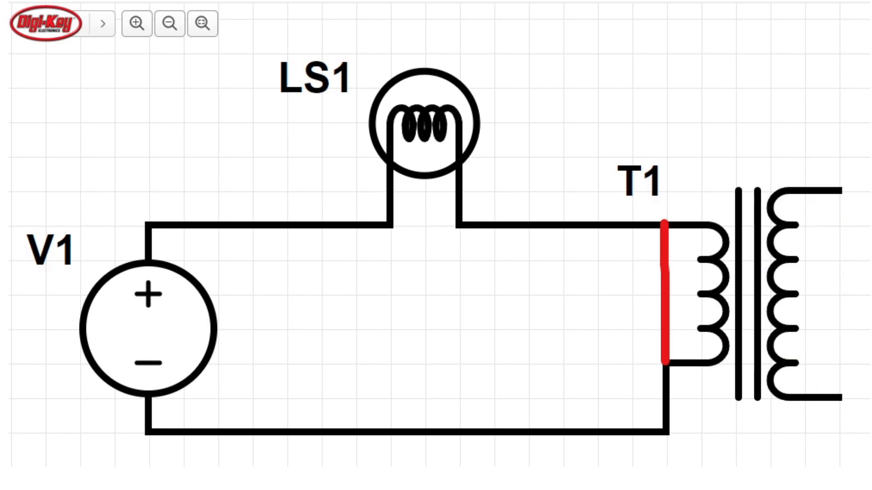
{"action": "mouse_move", "coordinate": [676, 237]}
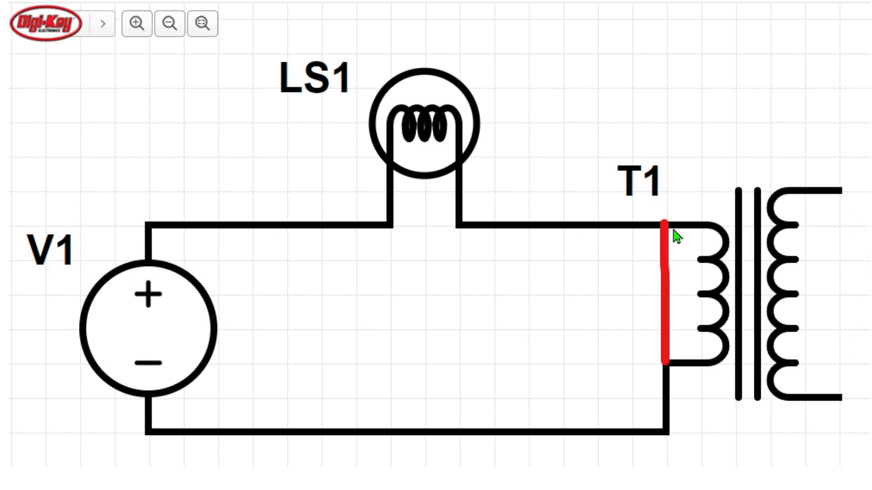
{"action": "mouse_move", "coordinate": [665, 396]}
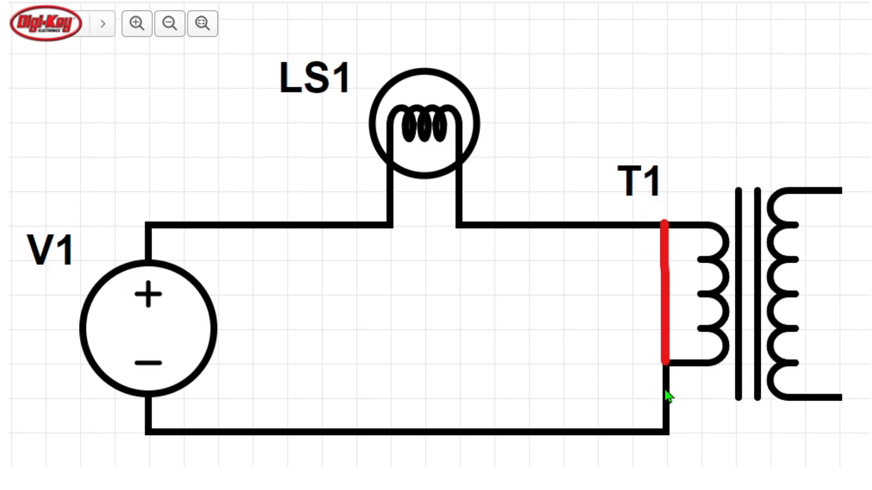
{"action": "mouse_move", "coordinate": [95, 424]}
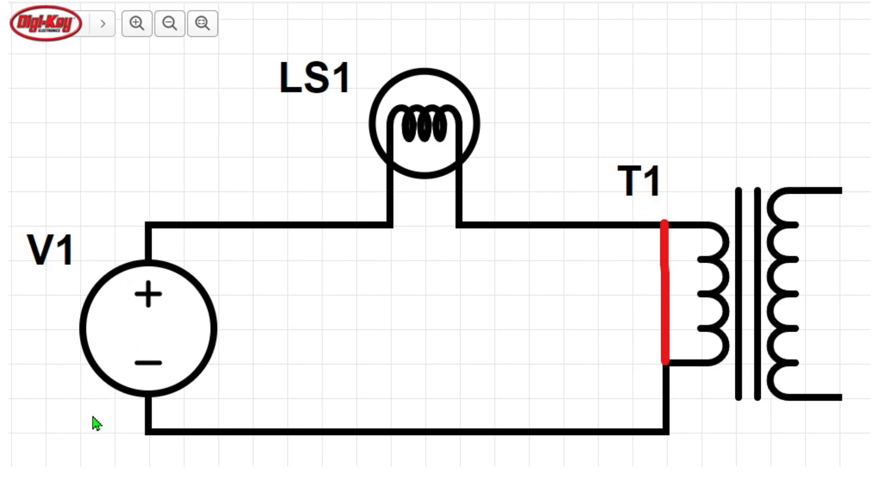
{"action": "mouse_move", "coordinate": [681, 189]}
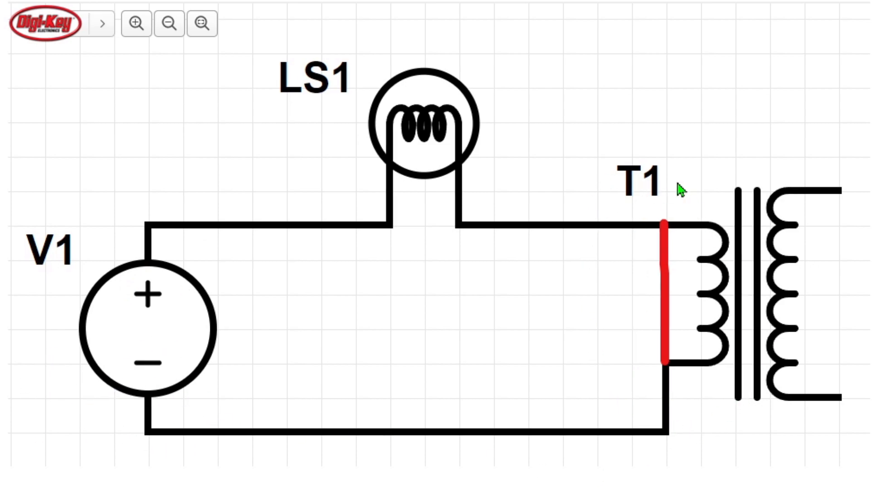
{"action": "mouse_move", "coordinate": [671, 335]}
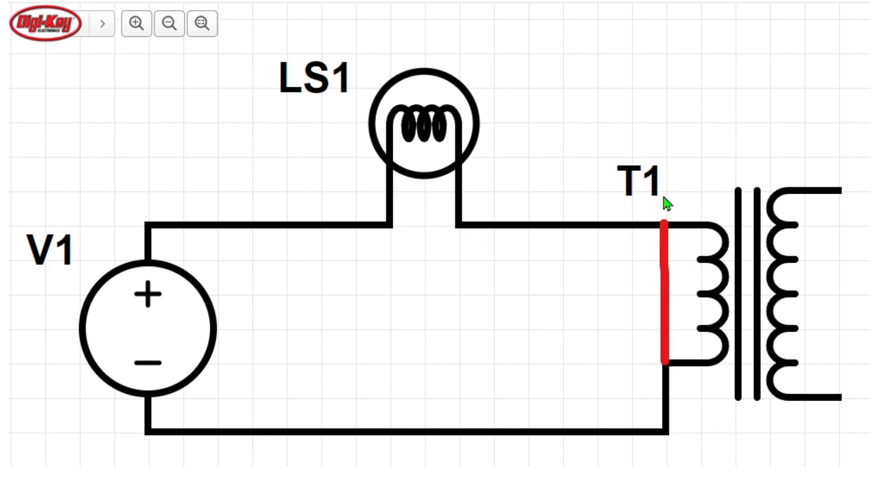
{"action": "mouse_move", "coordinate": [388, 154]}
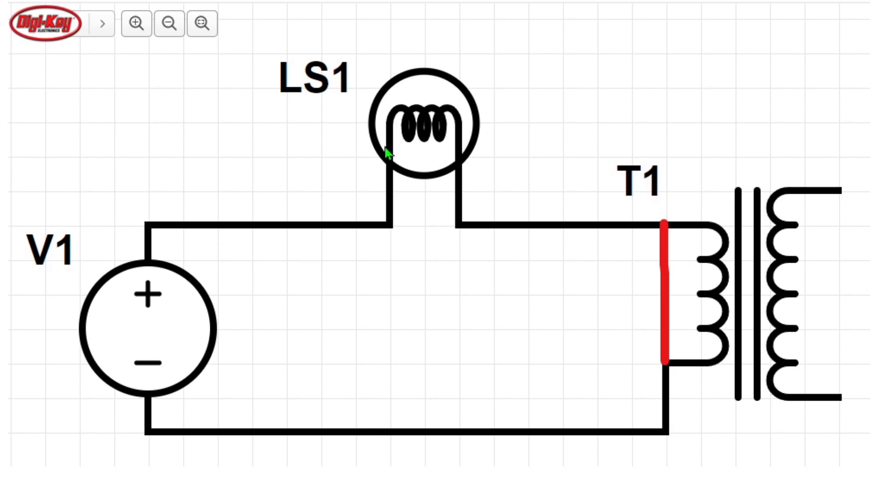
{"action": "mouse_move", "coordinate": [474, 160]}
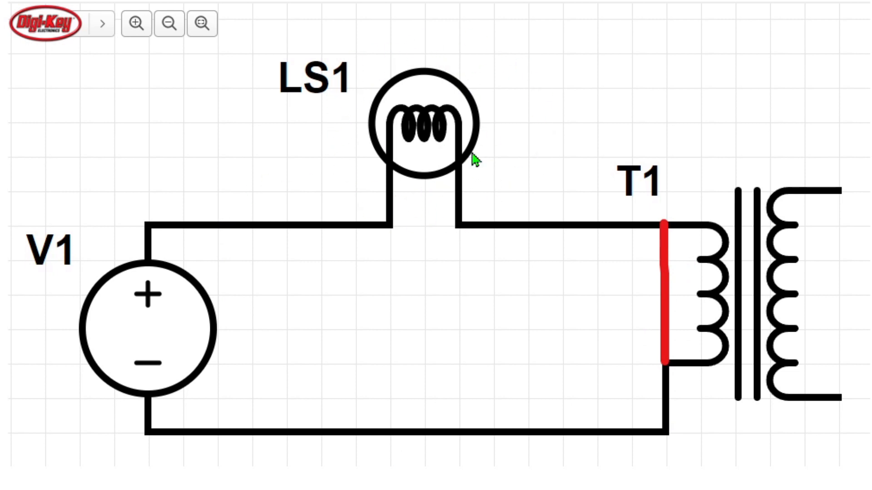
{"action": "mouse_move", "coordinate": [408, 137]}
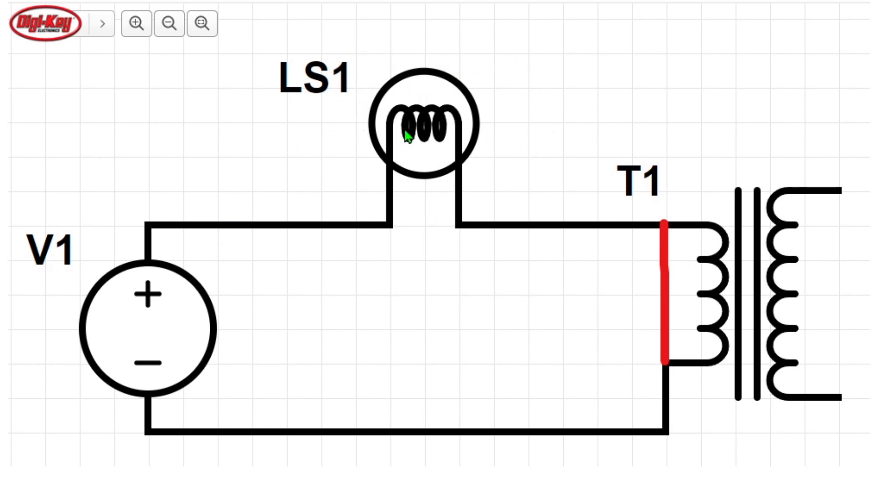
{"action": "mouse_move", "coordinate": [299, 94]}
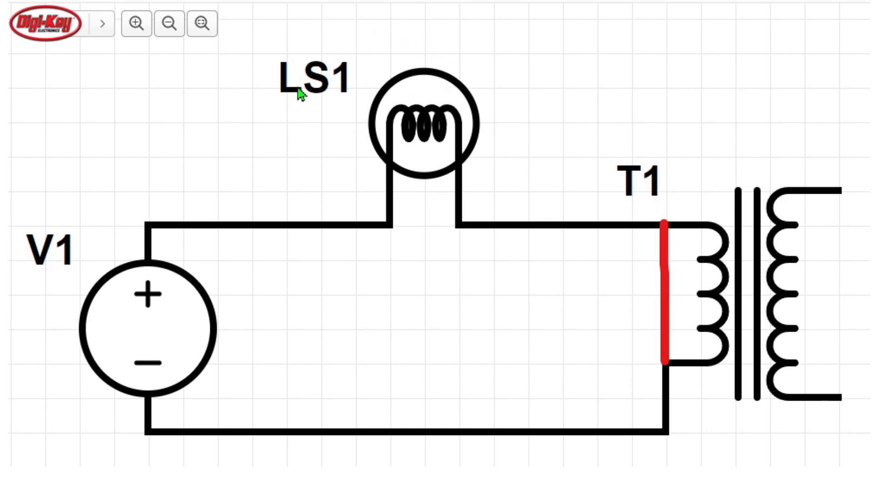
{"action": "mouse_move", "coordinate": [123, 356]}
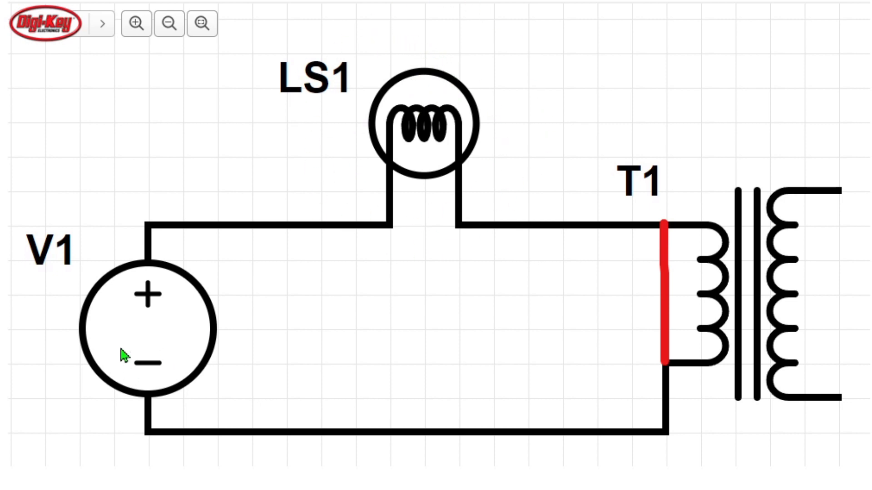
{"action": "mouse_move", "coordinate": [390, 93]}
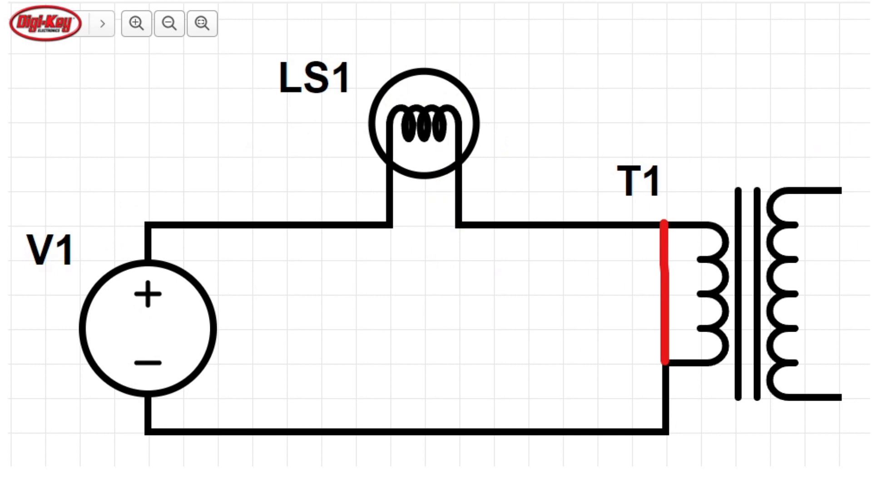
{"action": "mouse_move", "coordinate": [389, 24]}
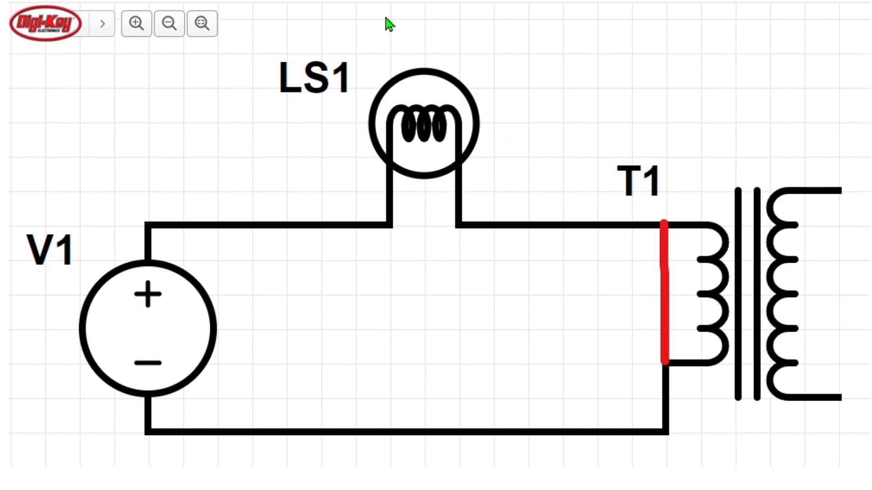
{"action": "mouse_move", "coordinate": [424, 157]}
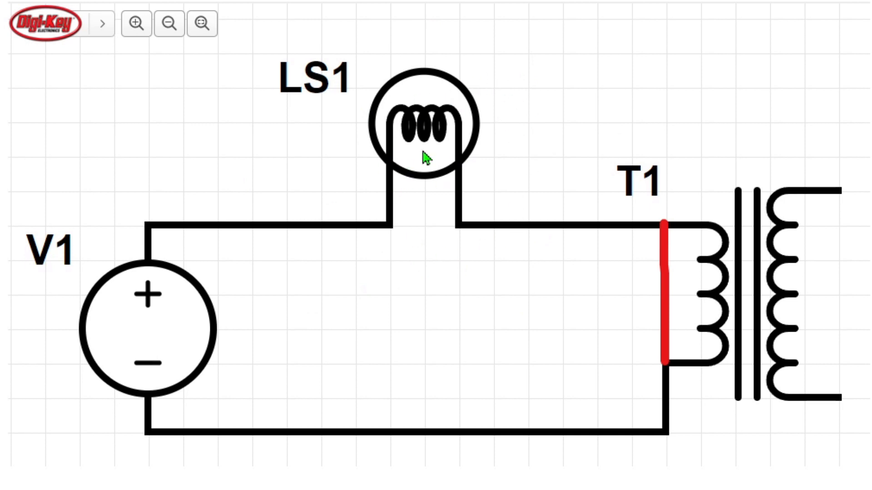
{"action": "left_click", "coordinate": [406, 225]}
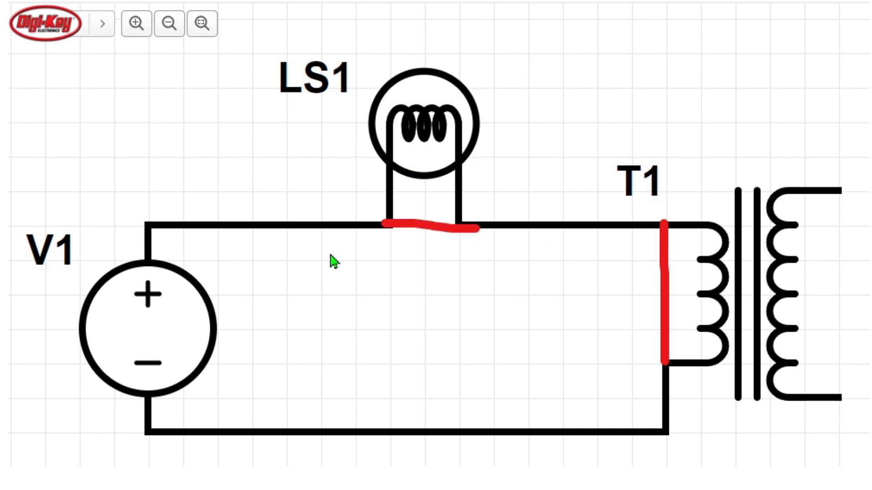
{"action": "mouse_move", "coordinate": [114, 272]}
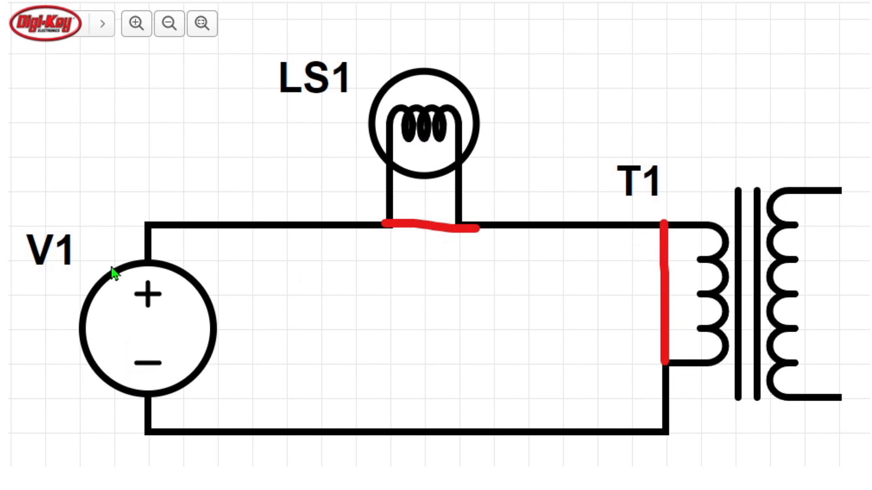
{"action": "mouse_move", "coordinate": [131, 372]}
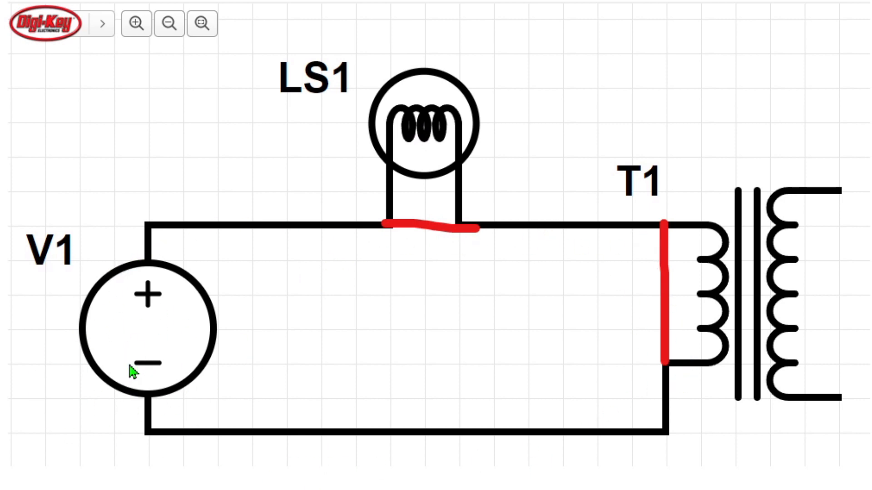
{"action": "mouse_move", "coordinate": [150, 385]}
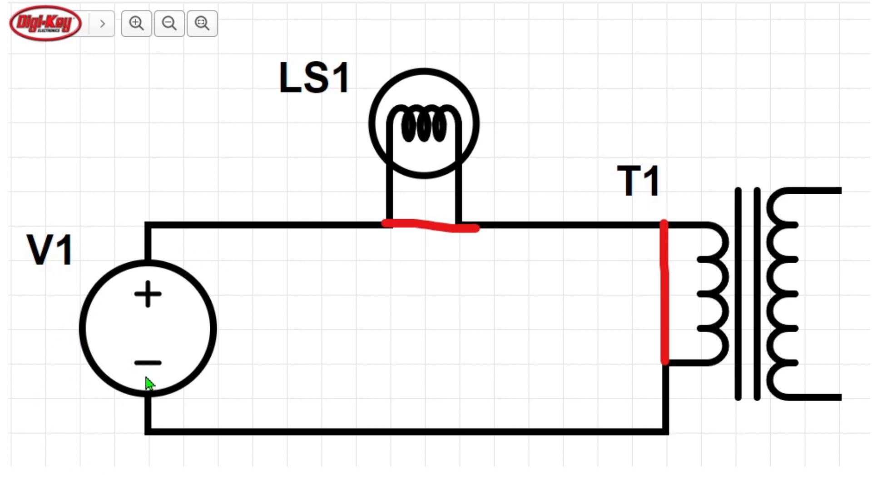
{"action": "mouse_move", "coordinate": [104, 355]}
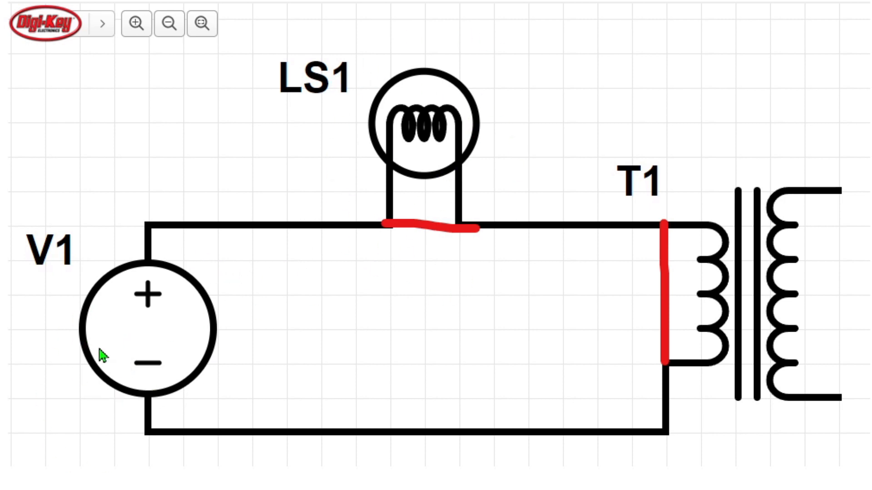
{"action": "mouse_move", "coordinate": [448, 178]}
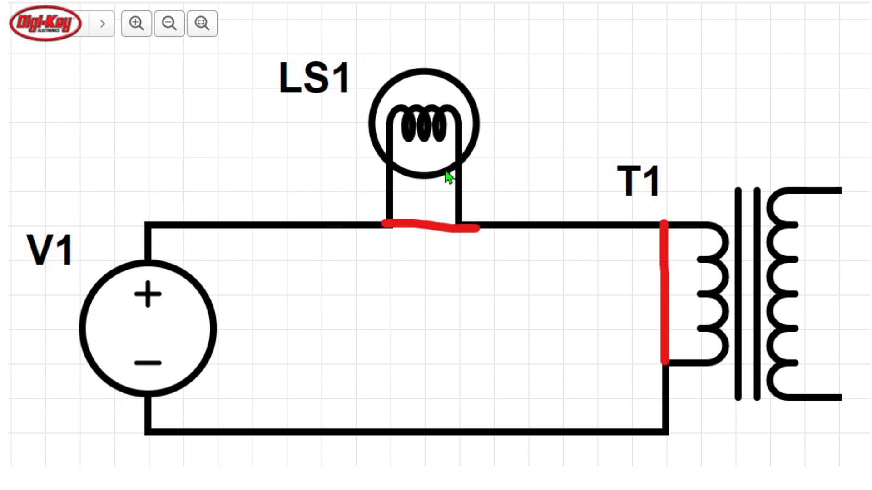
{"action": "mouse_move", "coordinate": [293, 395]}
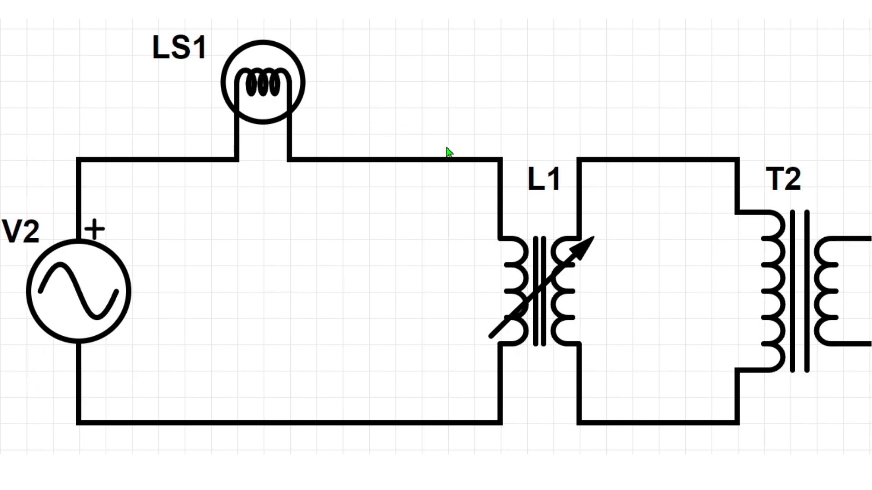
{"action": "mouse_move", "coordinate": [330, 115]}
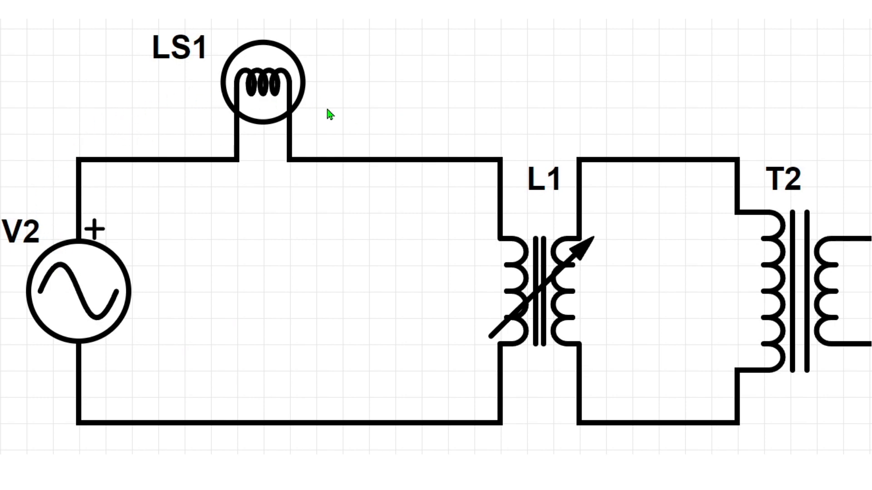